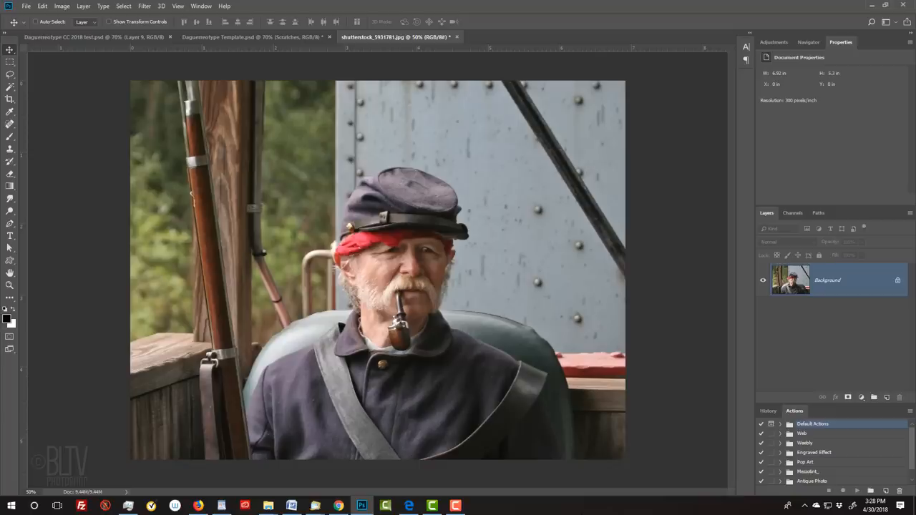
- Switch to the Daguerreotype Template and rotate its canvas 90° clockwise for the portrait photo
click(250, 37)
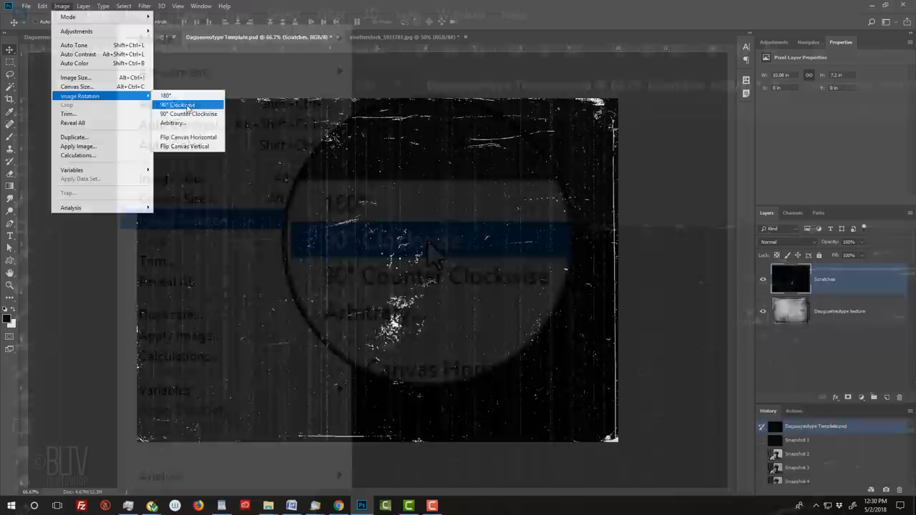
click(398, 37)
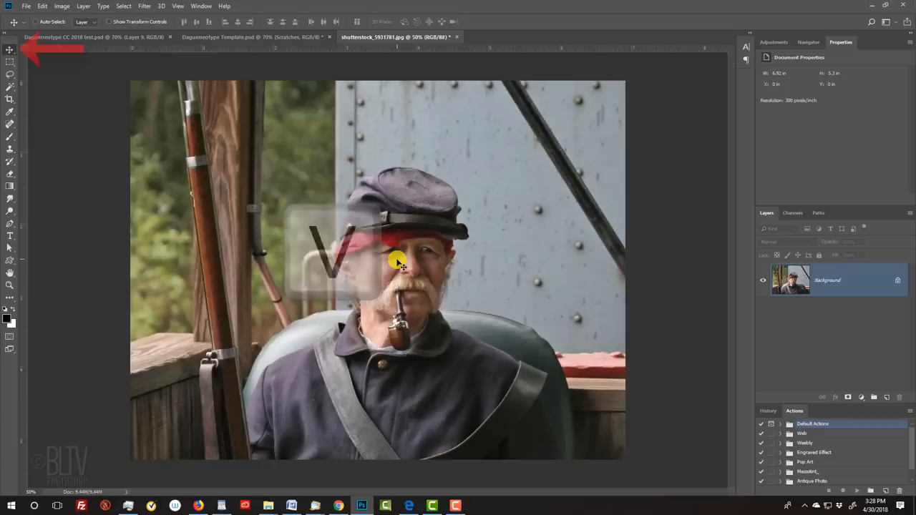
- Drag the soldier photo into the template as a layer and fit the document on screen to scale it
click(250, 38)
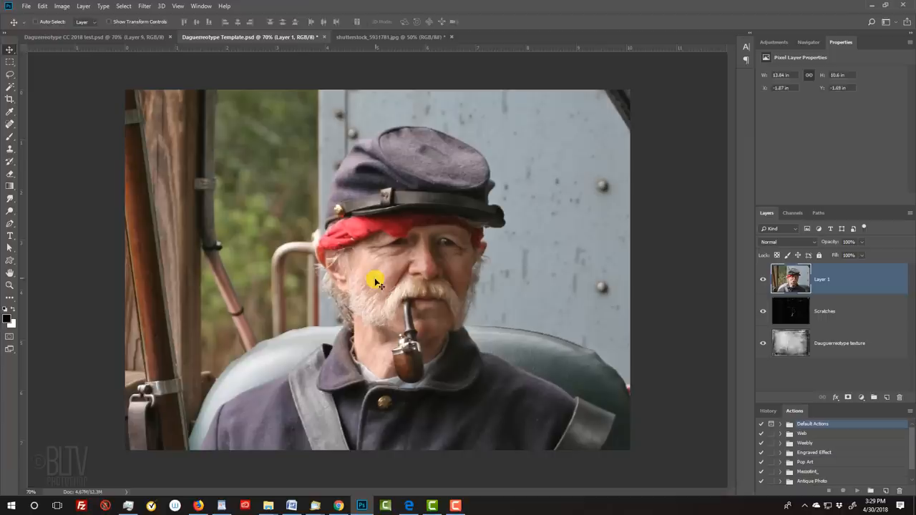
key(ctrl+0)
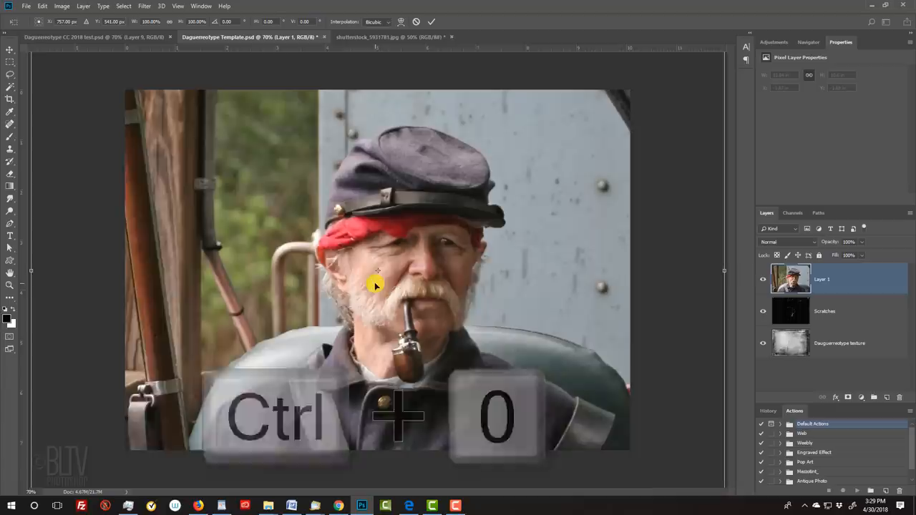
key(ctrl+0)
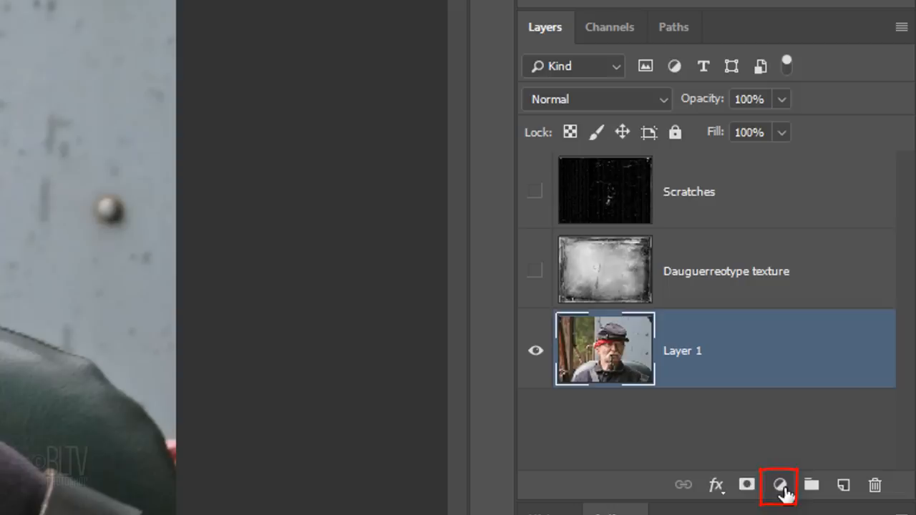
- Add a Black & White adjustment layer above the soldier photo to make it grayscale
click(779, 485)
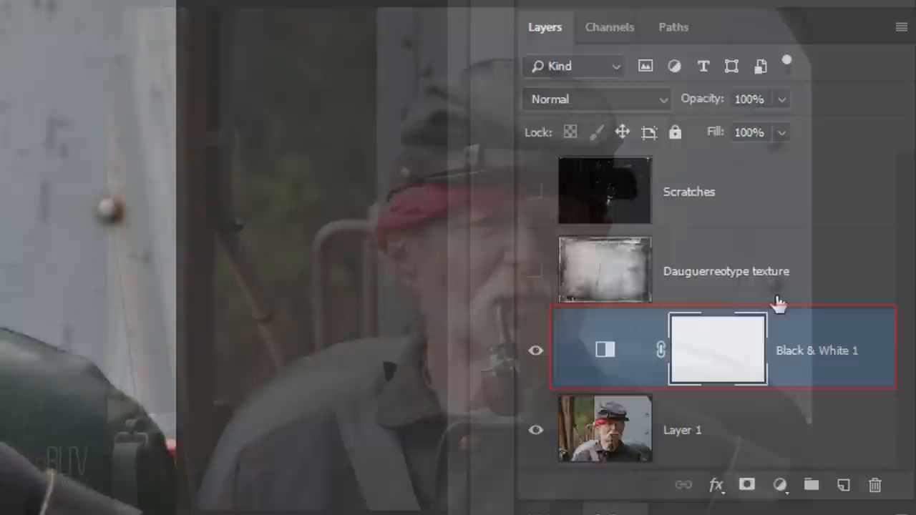
click(727, 103)
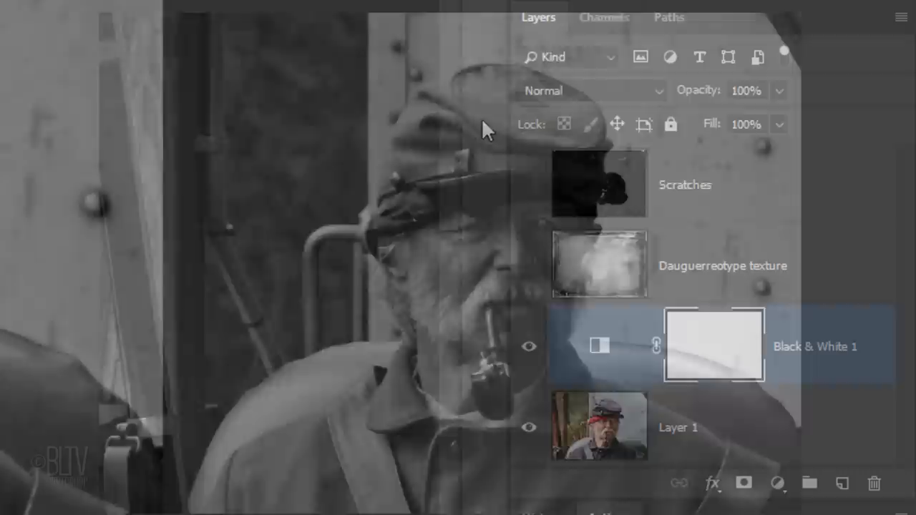
- Merge the photo into Black & White 1 so it becomes a rasterized grayscale layer
click(677, 426)
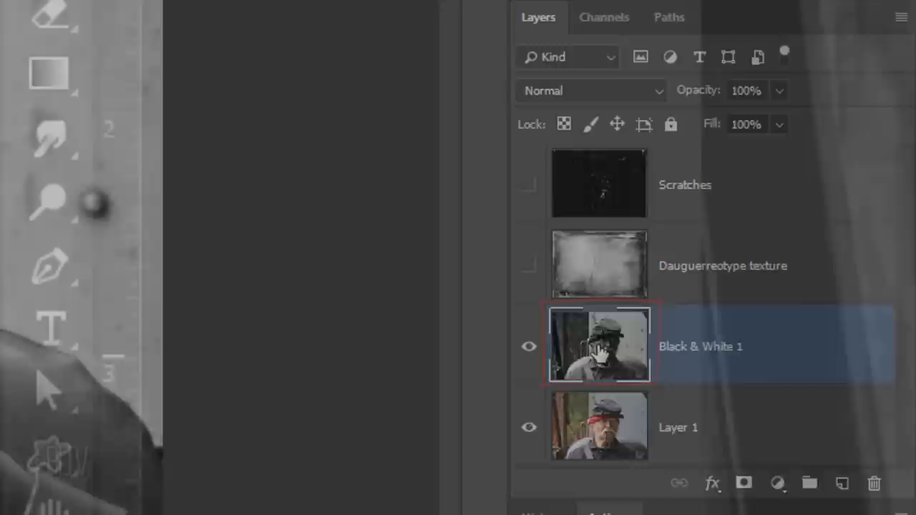
- Dodge the face with a 100 px, 0% hardness, Midtones, 50% exposure brush
click(180, 77)
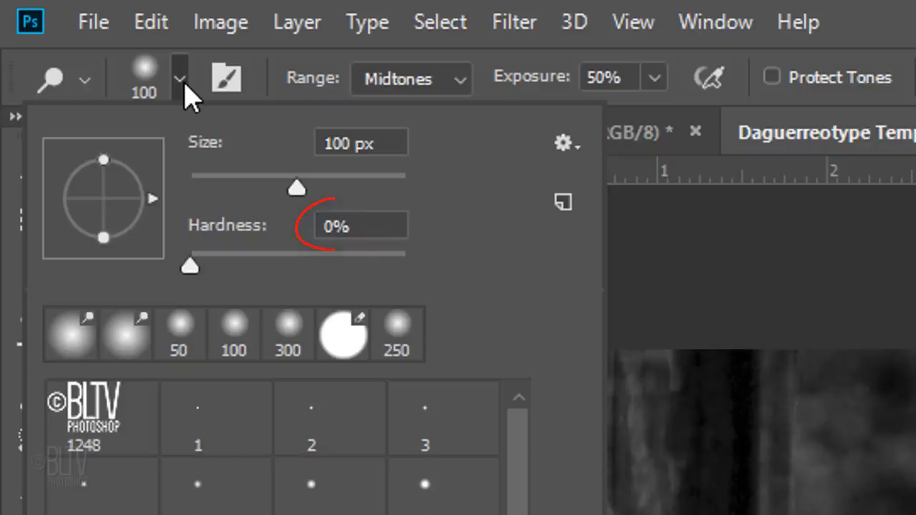
click(409, 78)
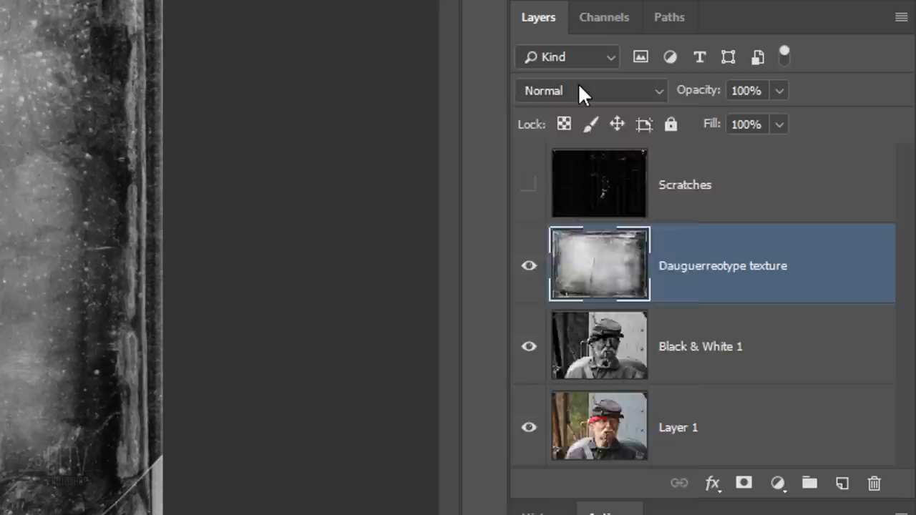
- Blend the Daguerreotype texture in Soft Light and its duplicate copy in Multiply
click(589, 90)
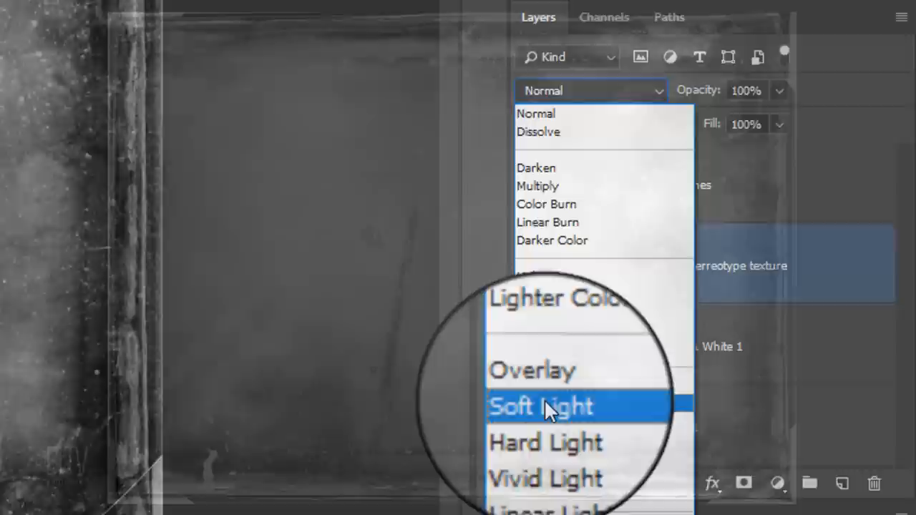
click(541, 407)
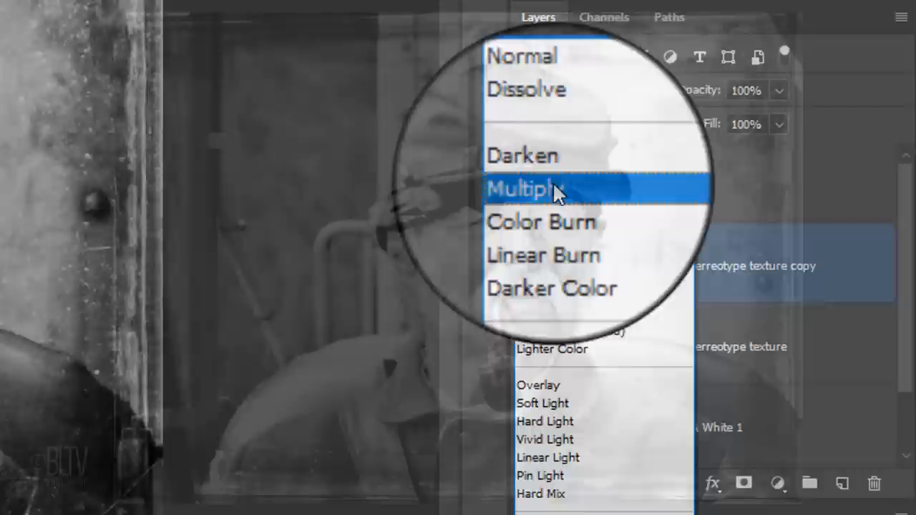
click(527, 189)
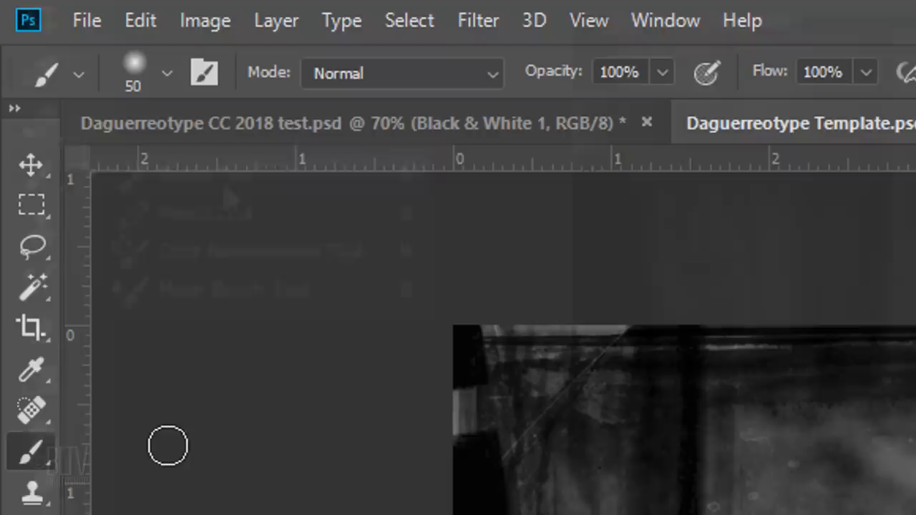
- Select the Brush tool and reset it to its default soft round settings
click(166, 72)
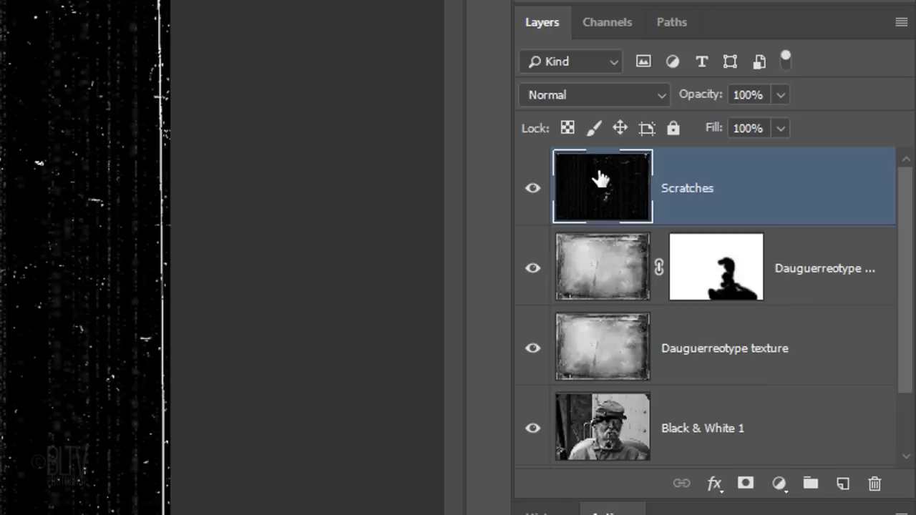
- Select the Scratches layer at the top of the Layers panel
click(593, 94)
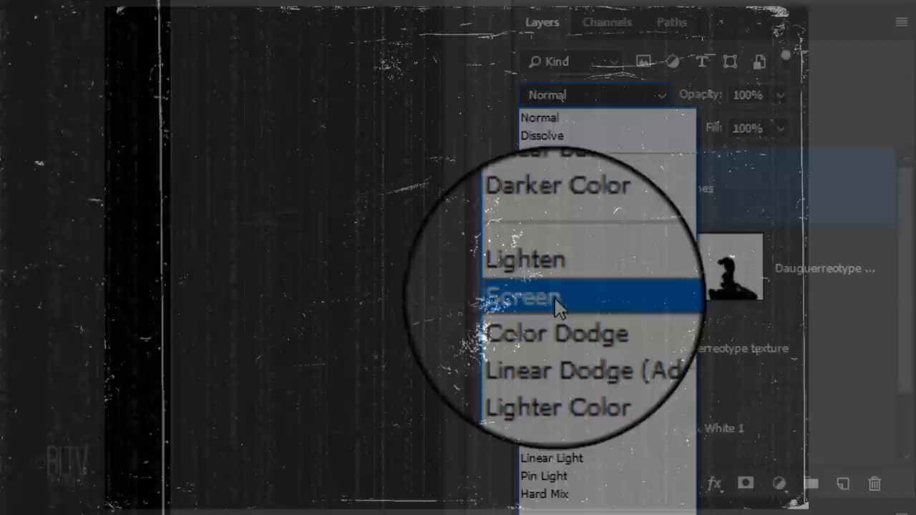
- Blend the Scratches layer with Screen so only the white scratches show
click(522, 297)
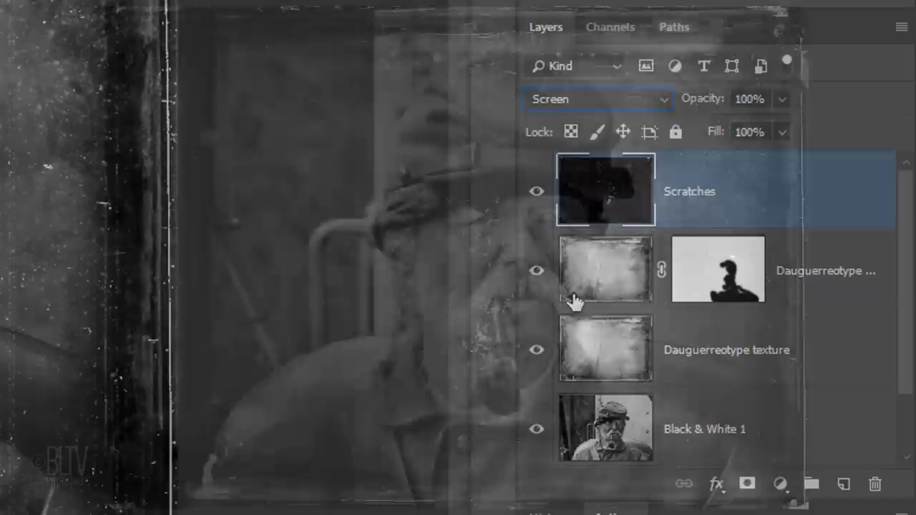
click(780, 484)
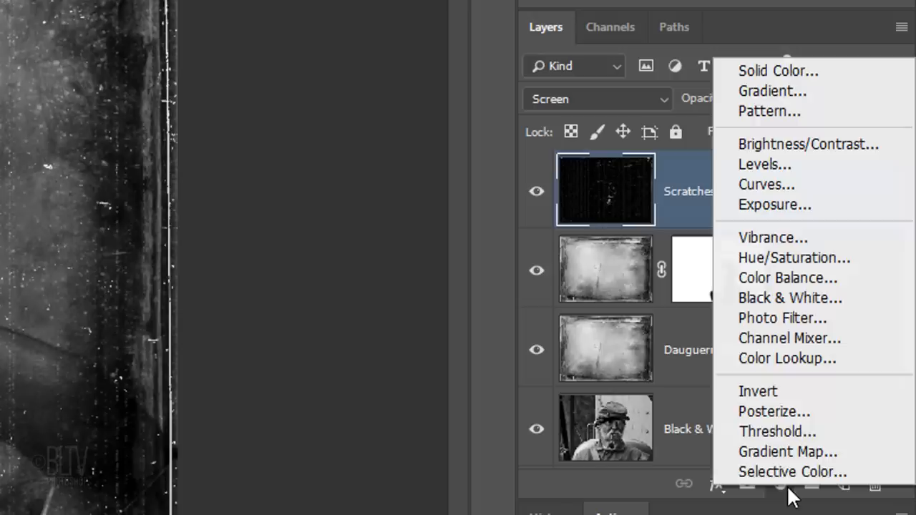
- Add a colour adjustment layer tinting the whole image warm sepia
click(793, 257)
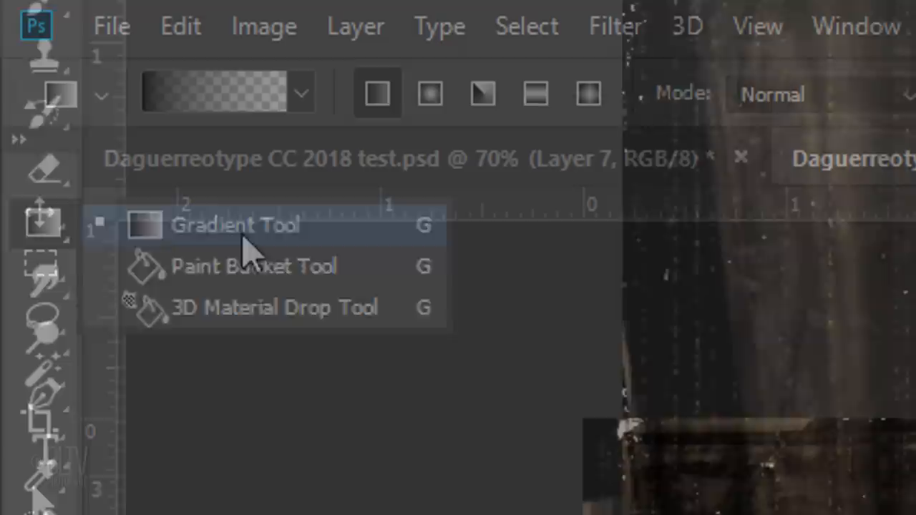
- Choose the Gradient Tool and browse its presets for a black-to-transparent gradient
click(301, 93)
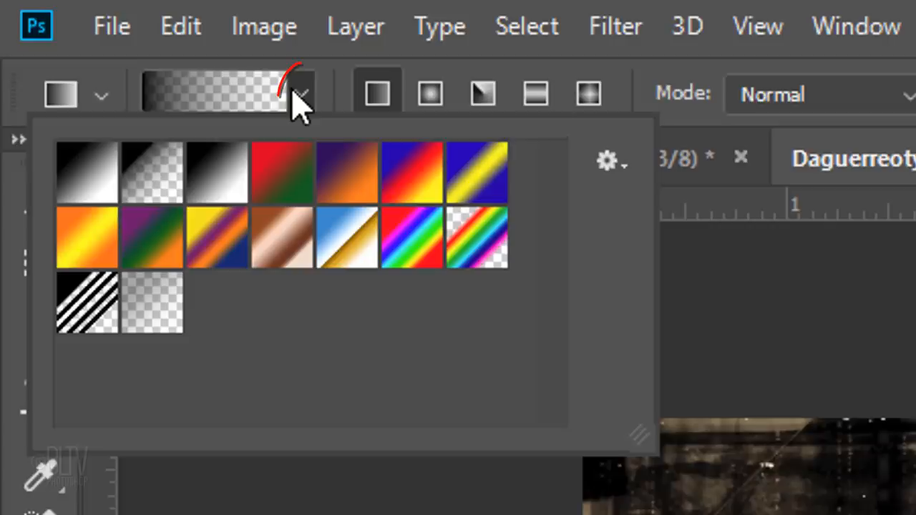
click(152, 172)
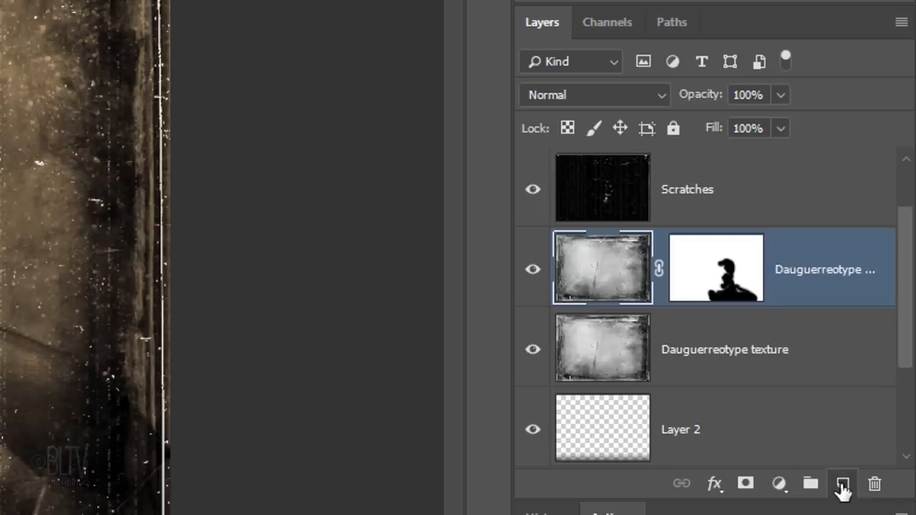
click(842, 484)
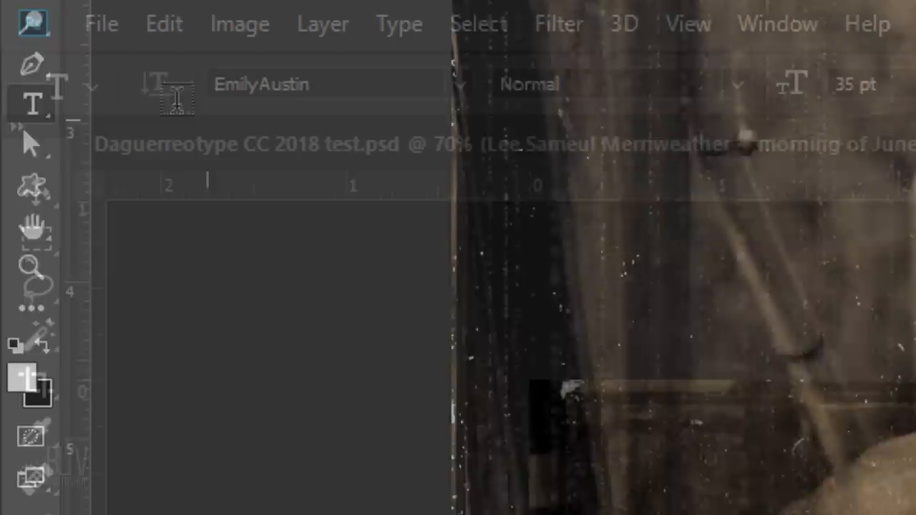
click(461, 85)
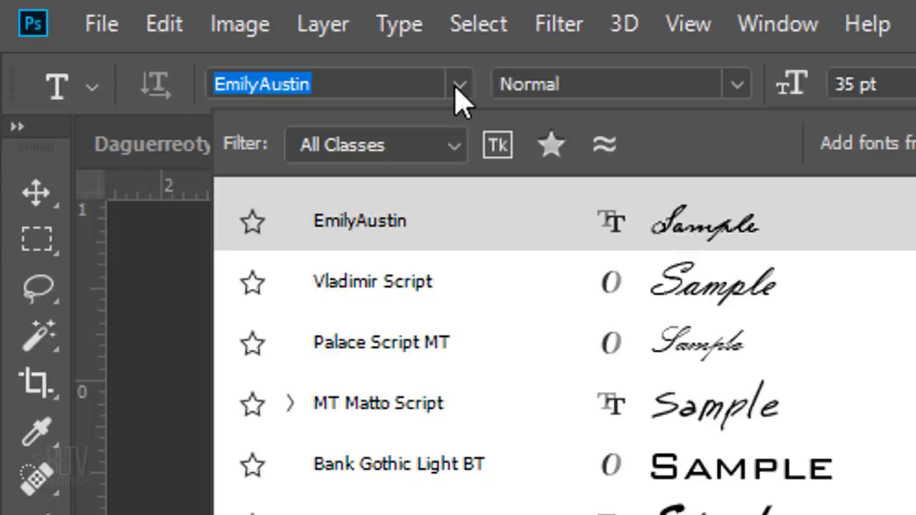
click(461, 84)
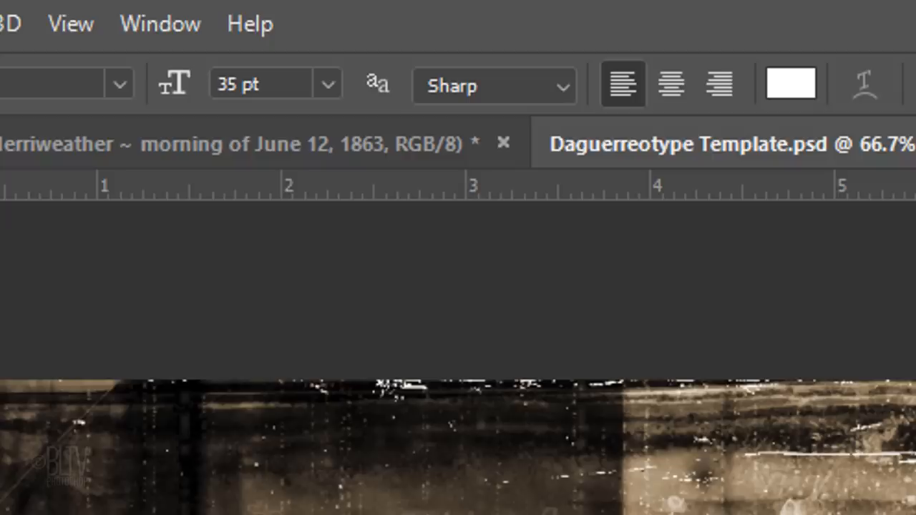
click(621, 83)
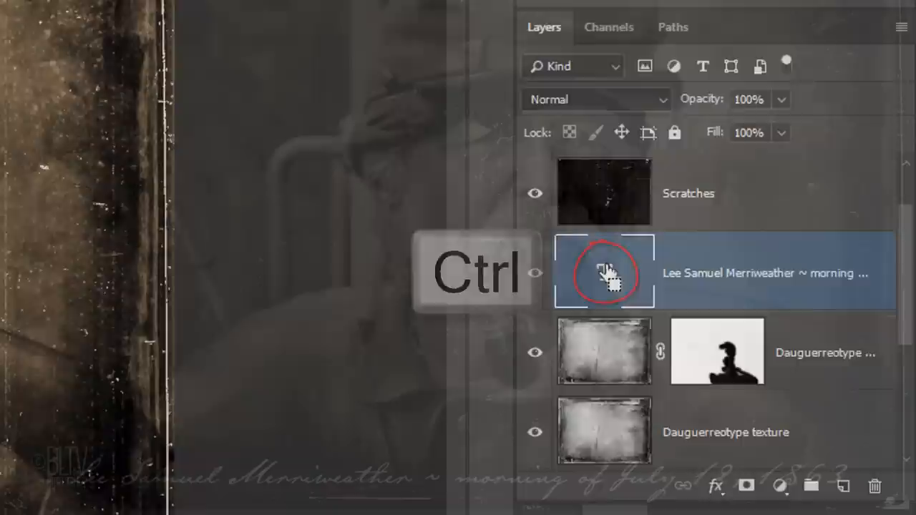
- Load the caption letters as a selection on new Layer 3 and browse the Select menu
click(842, 487)
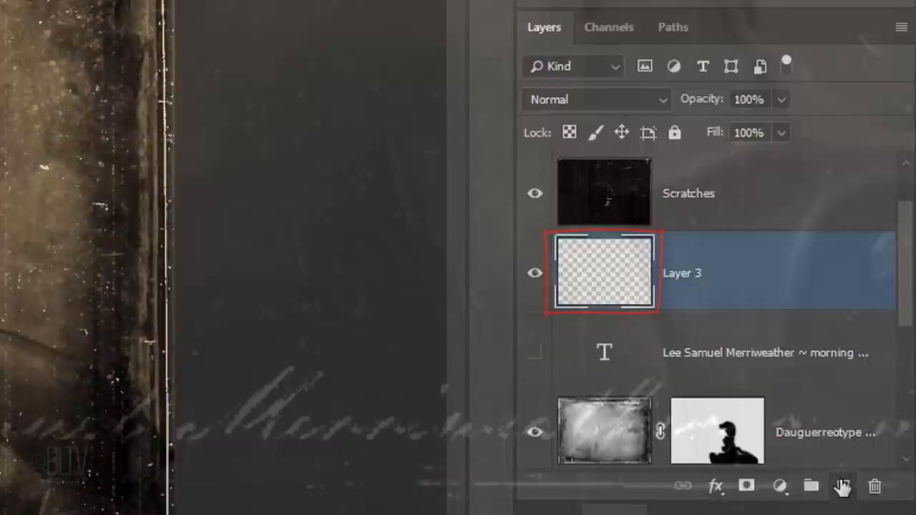
click(260, 13)
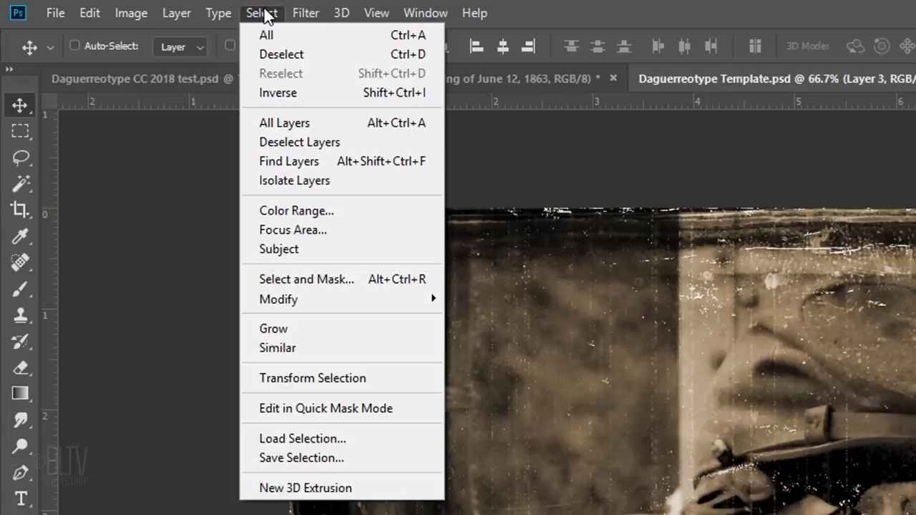